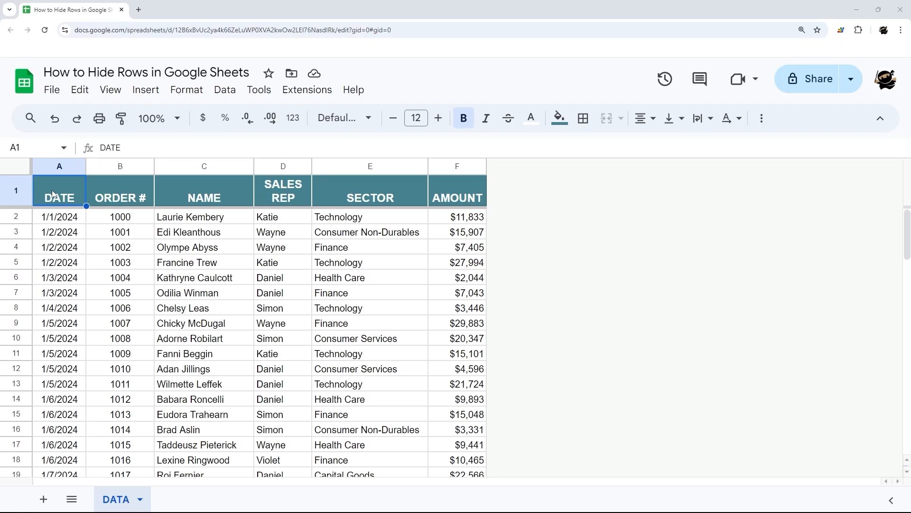
{"action": "mouse_move", "coordinate": [26, 238]}
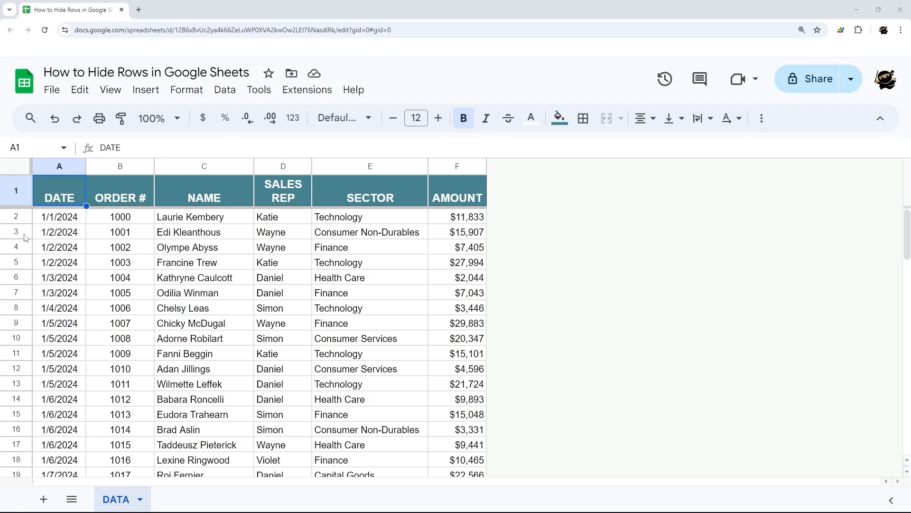
{"action": "right_click", "coordinate": [16, 232]}
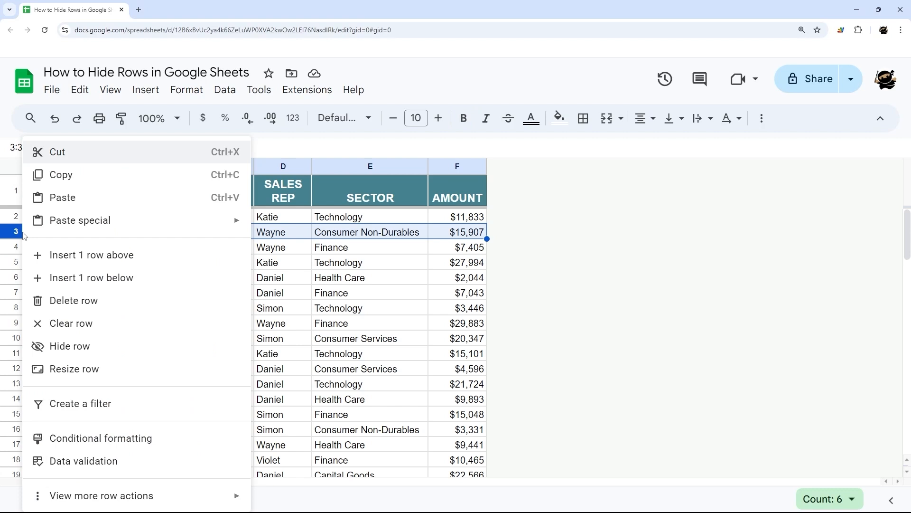
{"action": "mouse_move", "coordinate": [63, 346]}
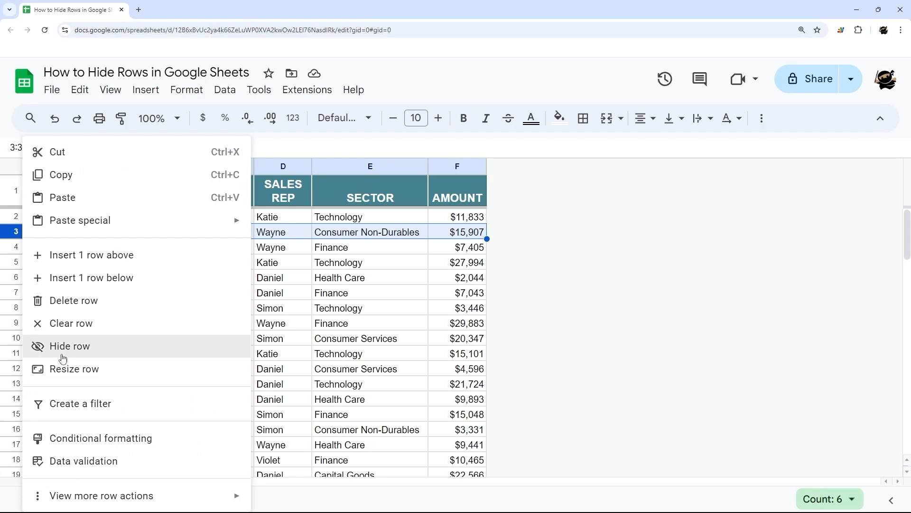
{"action": "left_click", "coordinate": [69, 346]}
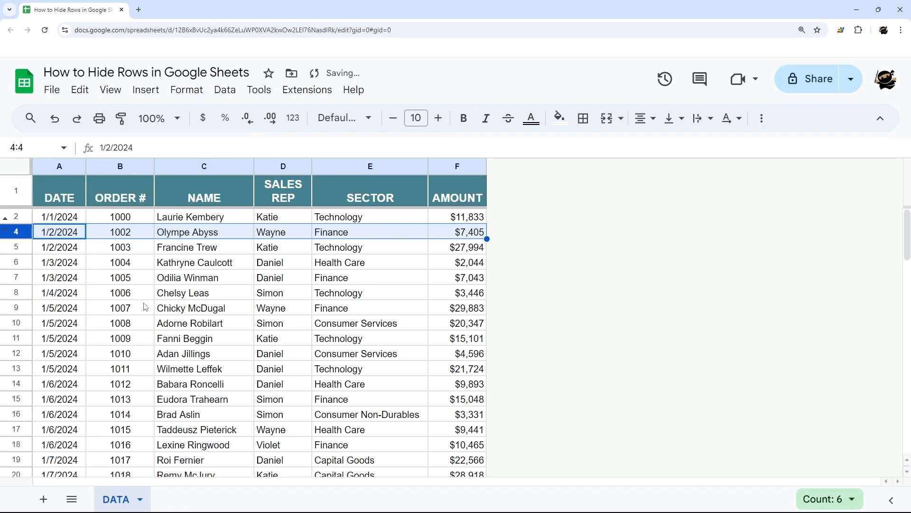
Step: Unhide row 3 using the arrow marker between row headers 2 and 4
{"action": "left_click", "coordinate": [120, 307]}
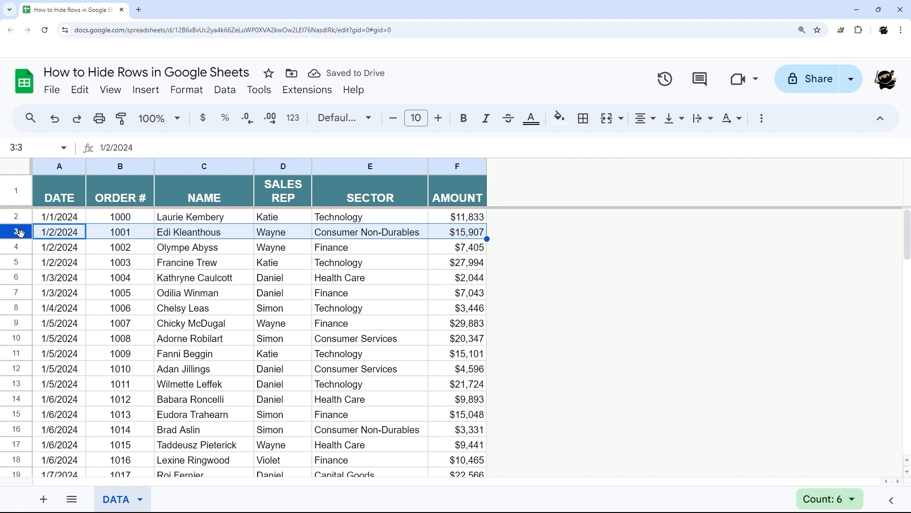
{"action": "mouse_move", "coordinate": [86, 246]}
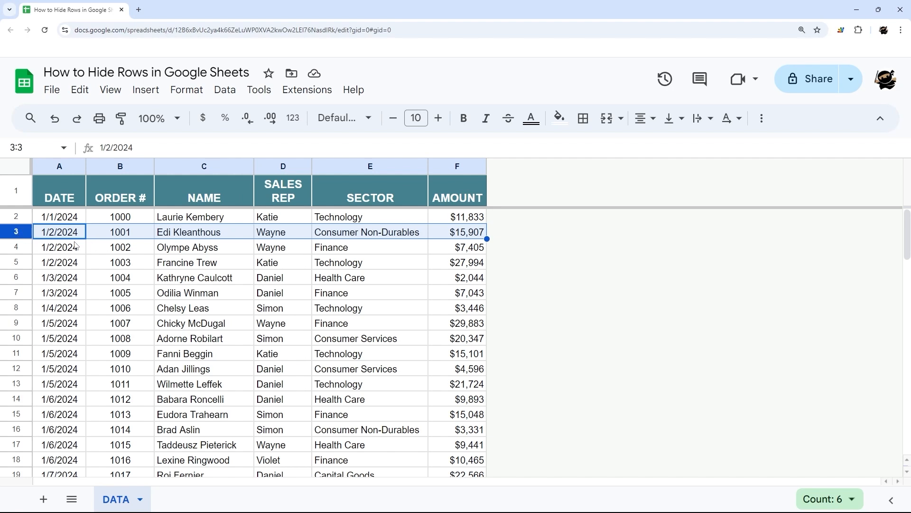
Step: Hide rows 3–13, orders 1001 through 1011, then restore them
{"action": "left_click", "coordinate": [120, 247]}
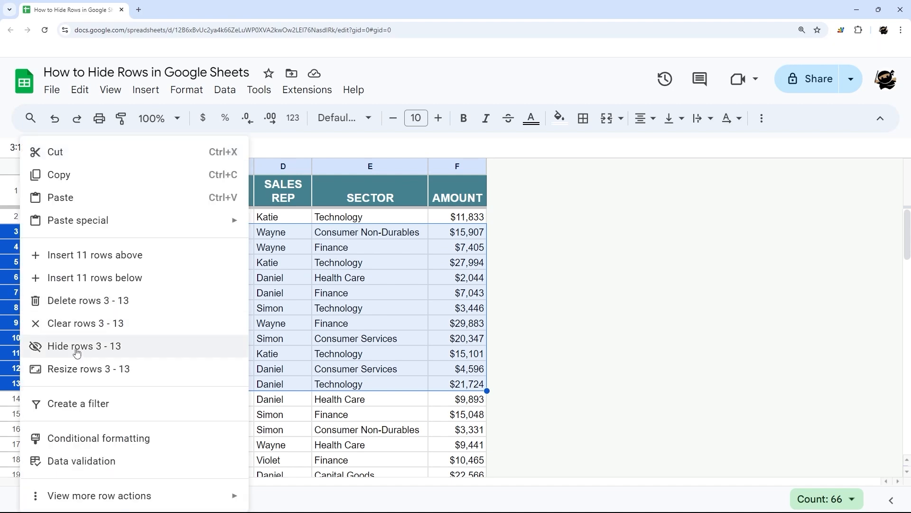
{"action": "left_click", "coordinate": [83, 346]}
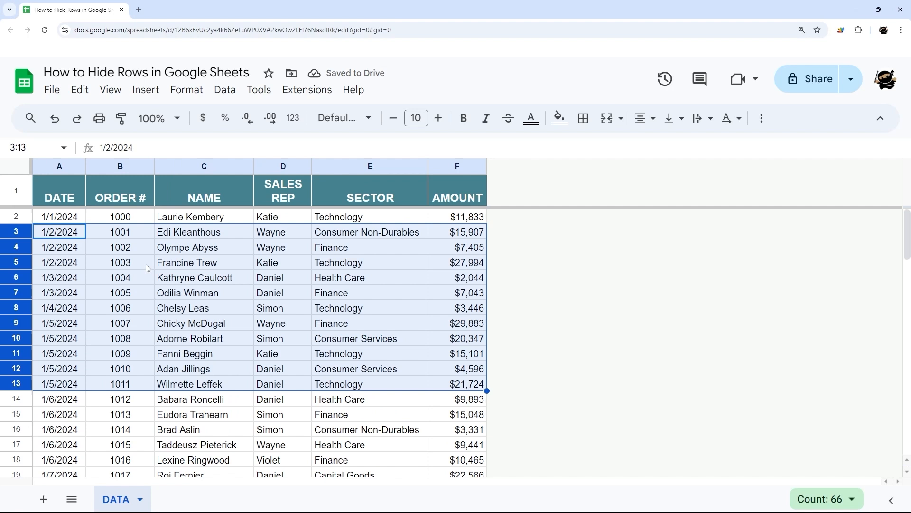
Step: Group the middle block of order rows into a collapsible outline via Group rows
{"action": "left_click", "coordinate": [120, 262]}
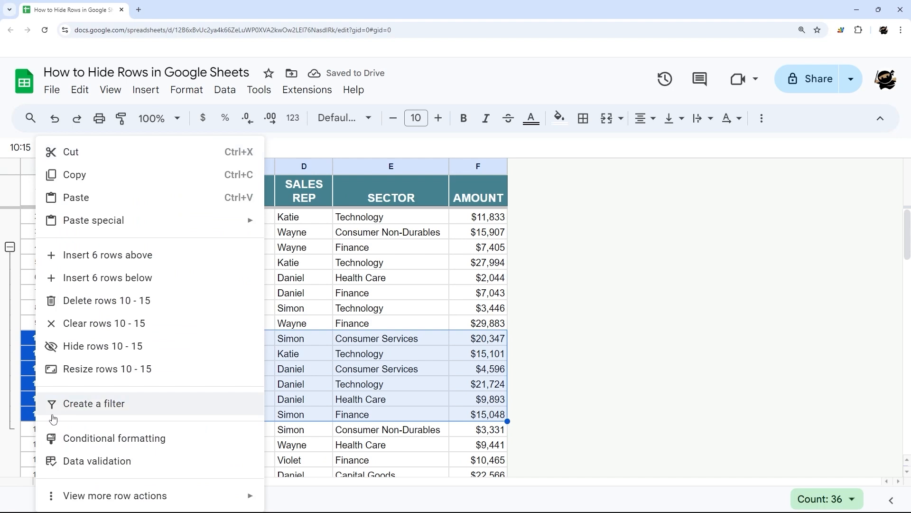
{"action": "left_click", "coordinate": [102, 346]}
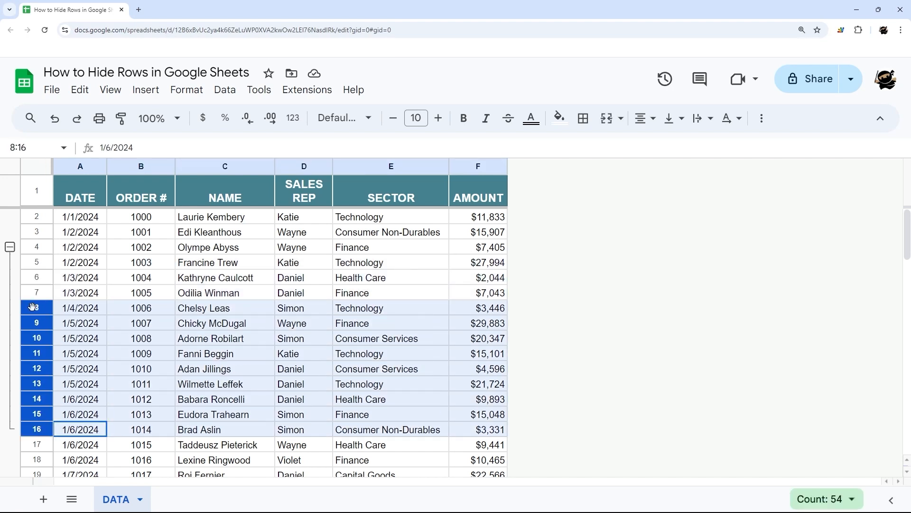
Step: Hide rows 8–16, orders 1006 through 1014, from the row-header menu
{"action": "right_click", "coordinate": [36, 307]}
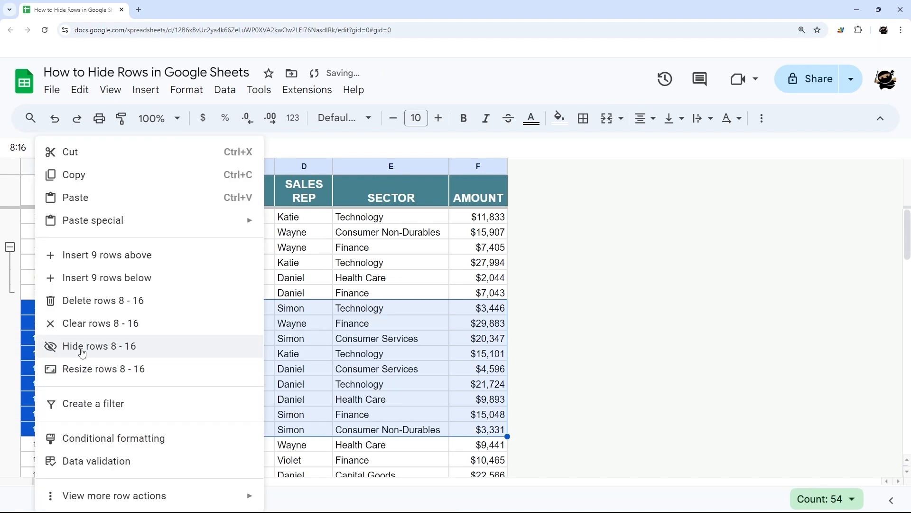
{"action": "left_click", "coordinate": [99, 346]}
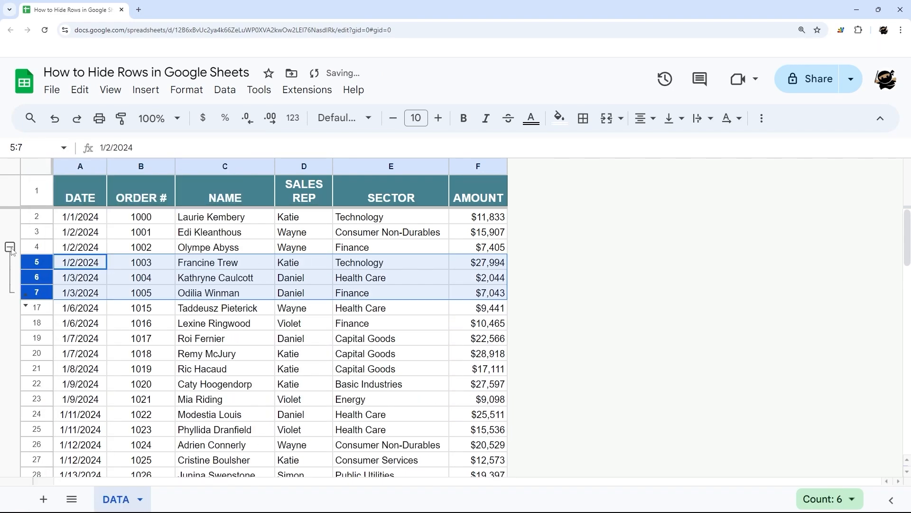